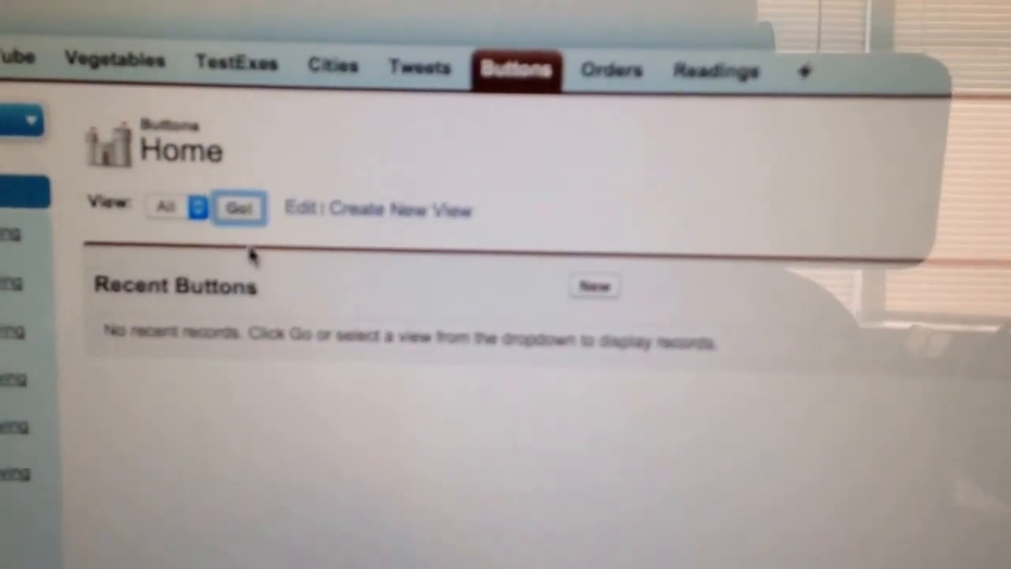
- Run the All view to list the button records, showing the single record B-00000004
left_click(241, 208)
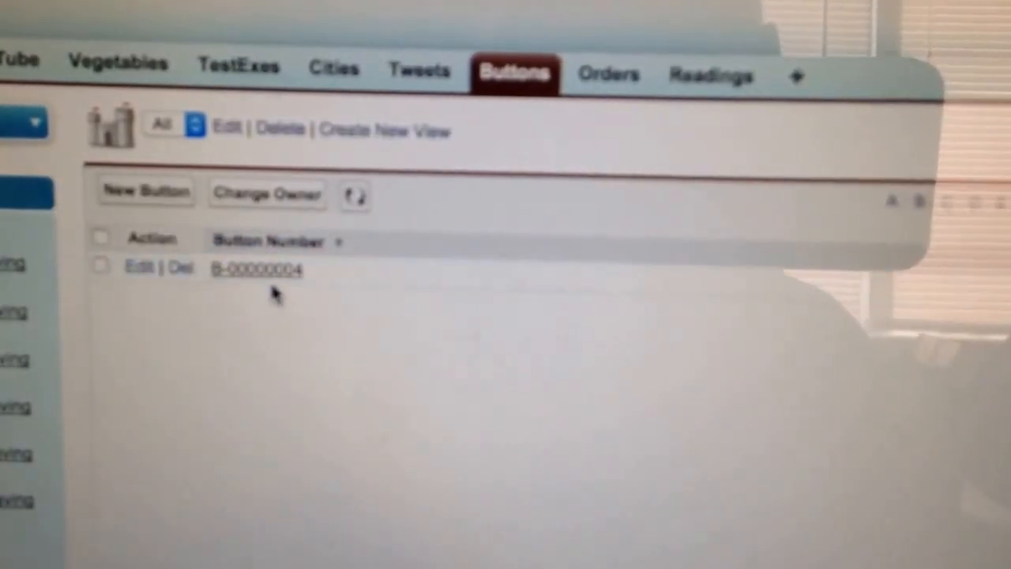
- Bring up record B-00000004's detail page and reach its Button History of State changes
left_click(256, 268)
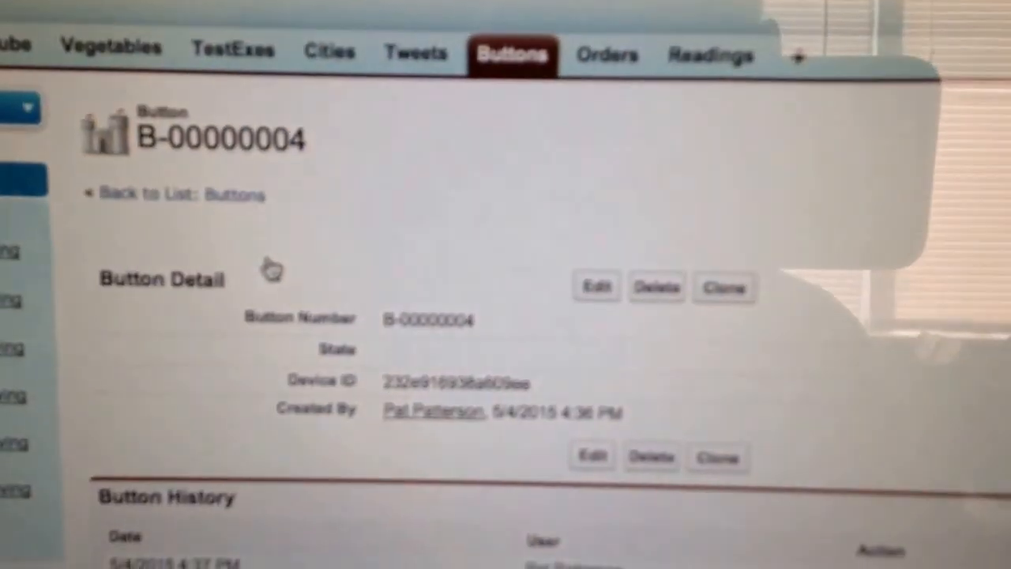
scroll("down", 3)
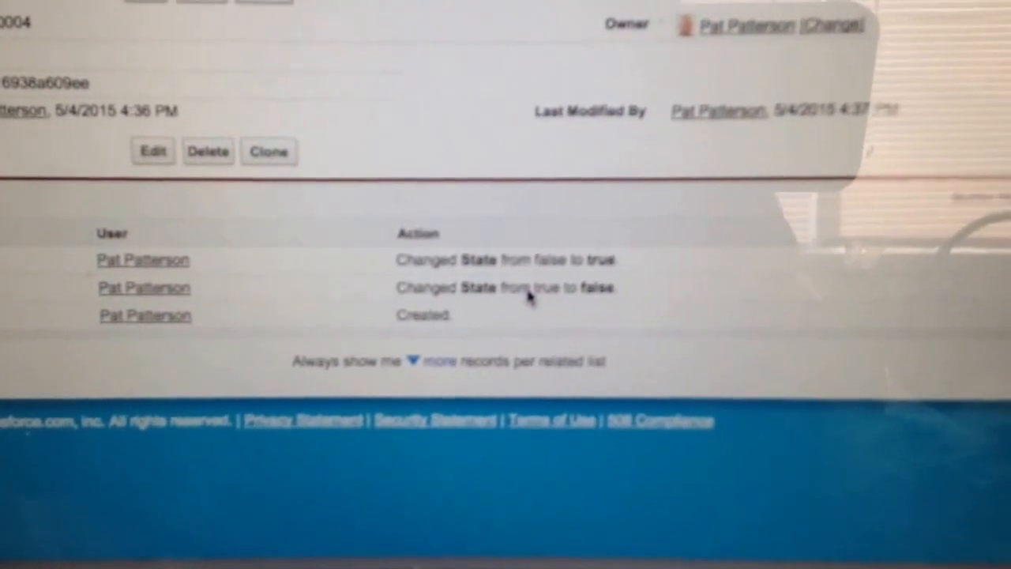
- Refresh the record view so Button History shows a fourth entry, State changed from true to false
scroll("up", 3)
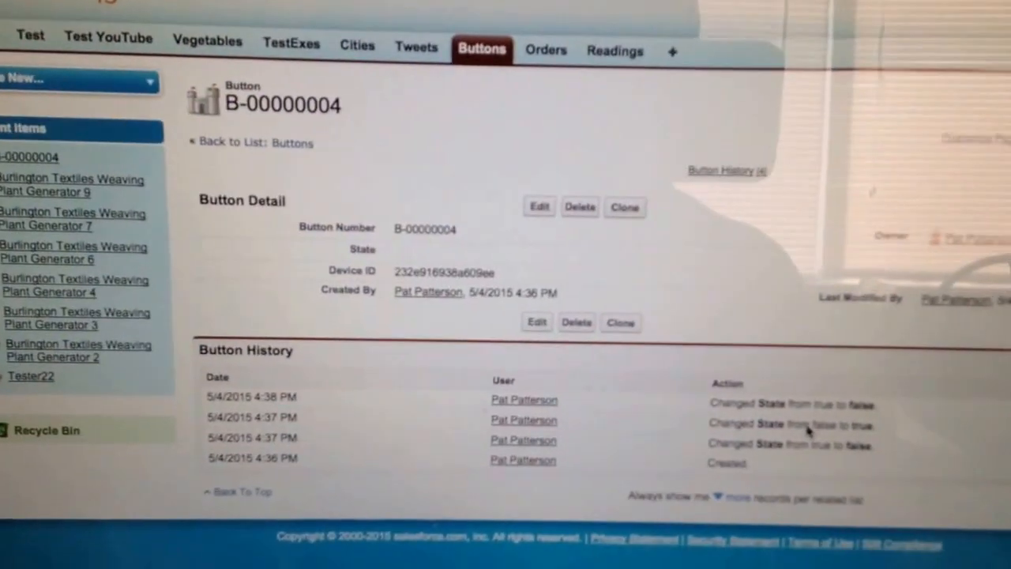
scroll("down", 3)
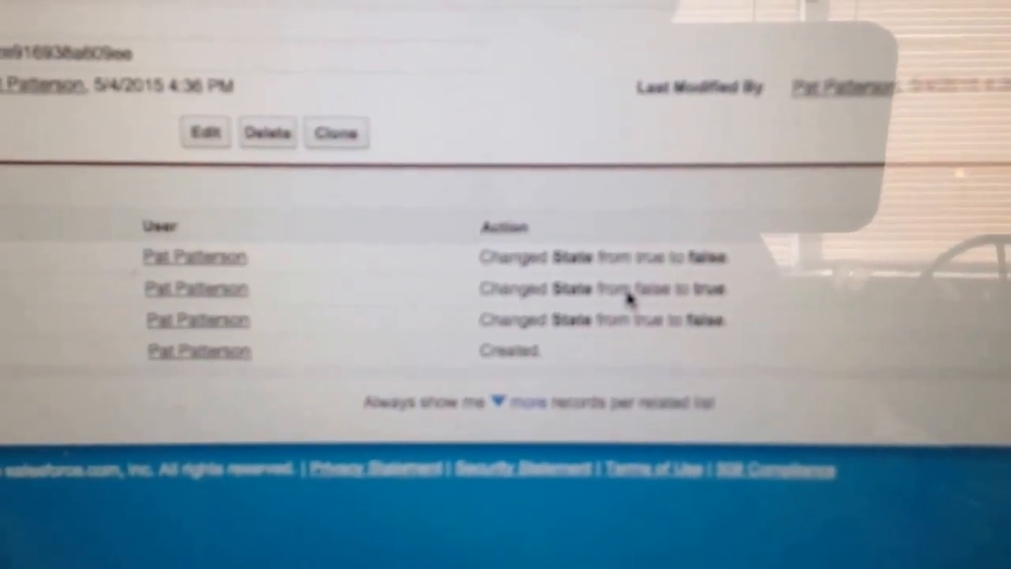